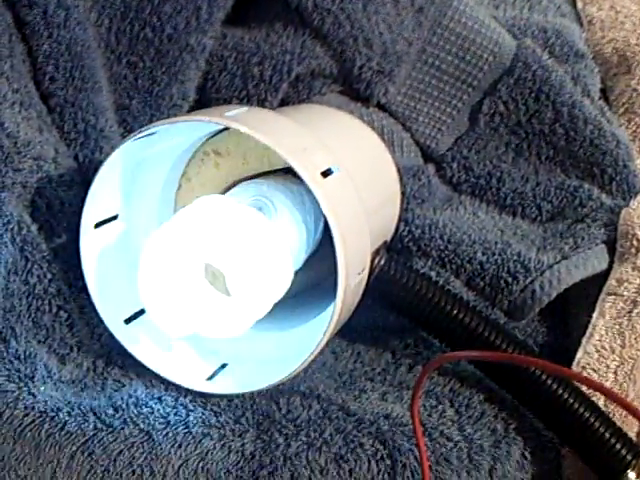
{"action": "mouse_move", "coordinate": [320, 240]}
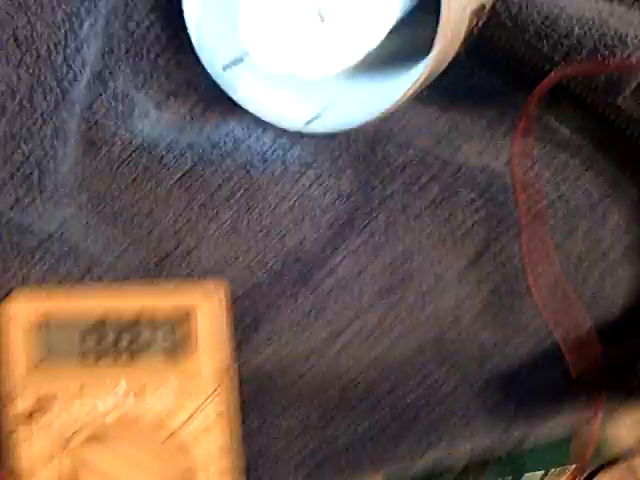